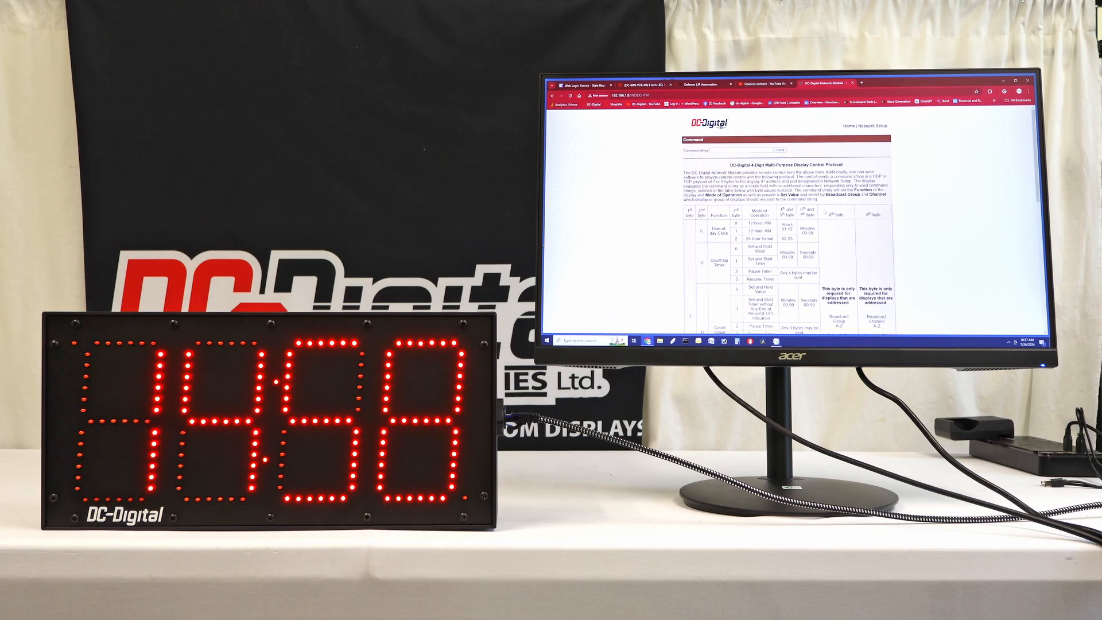
Send the TC11038** command to set the display clock to 10:38 AM, 12-hour mode.
{"action": "scroll", "scroll_direction": "down", "scroll_amount": 3}
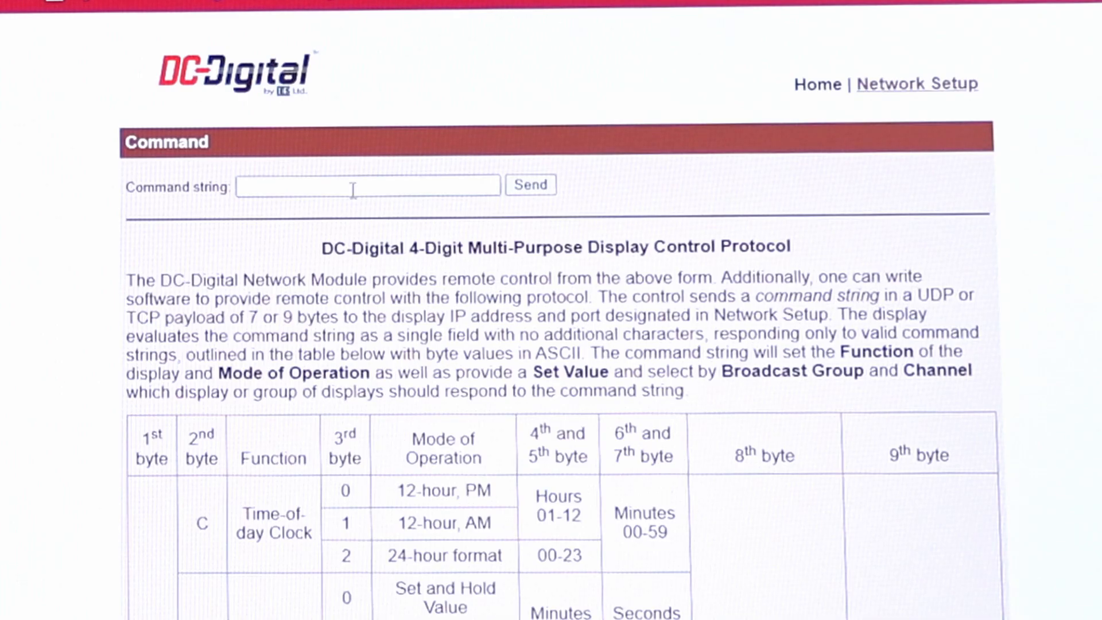
{"action": "left_click", "coordinate": [367, 184]}
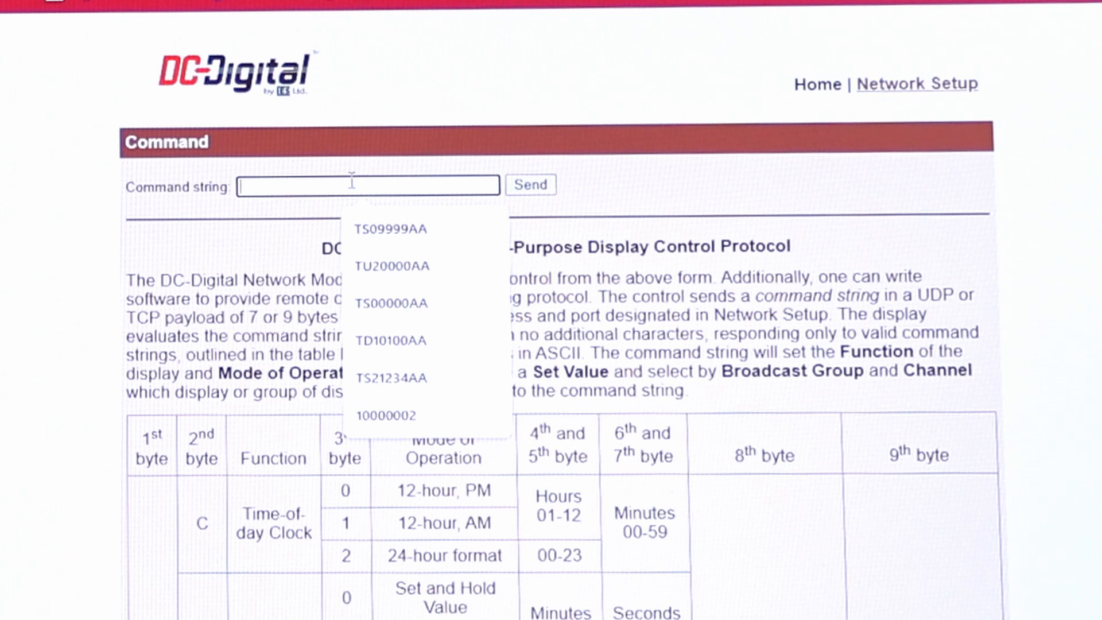
{"action": "type", "text": "T"}
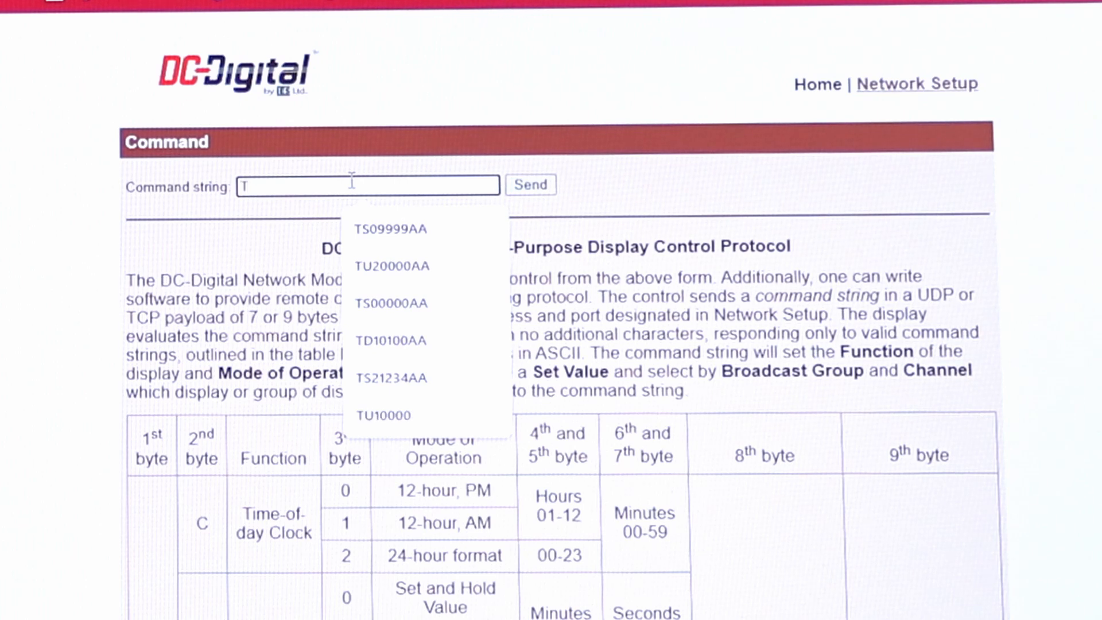
{"action": "type", "text": "C"}
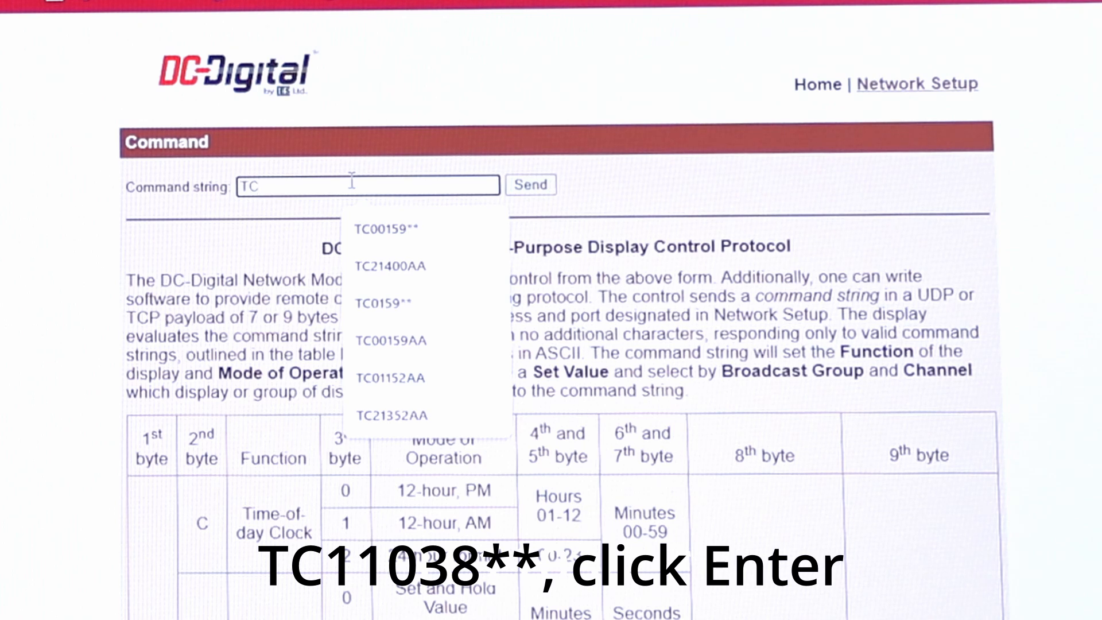
{"action": "type", "text": "110"}
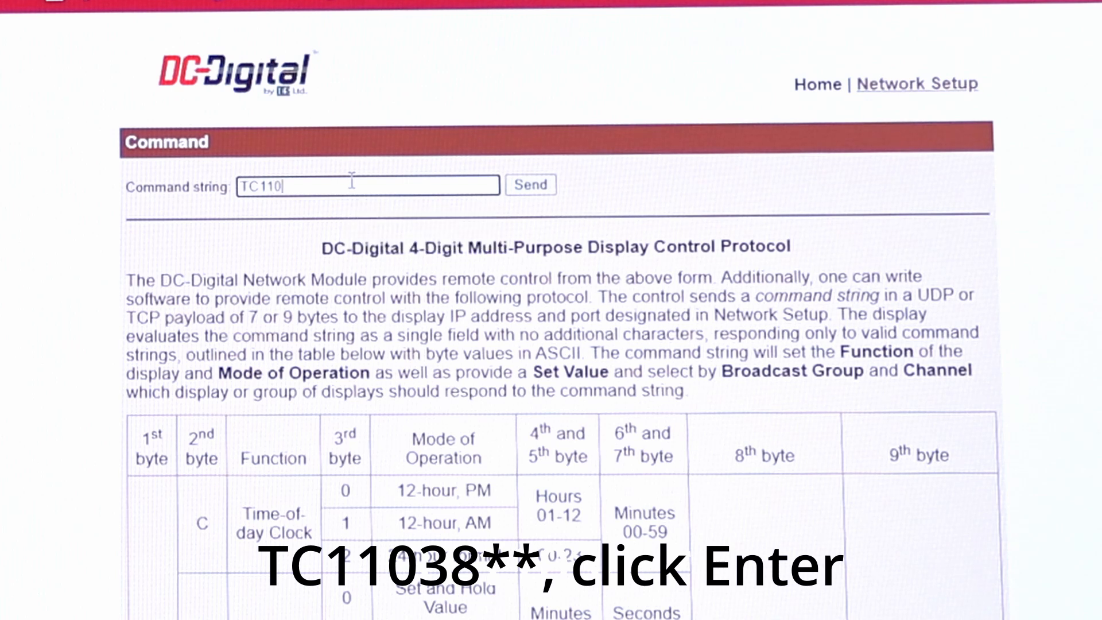
{"action": "type", "text": "3"}
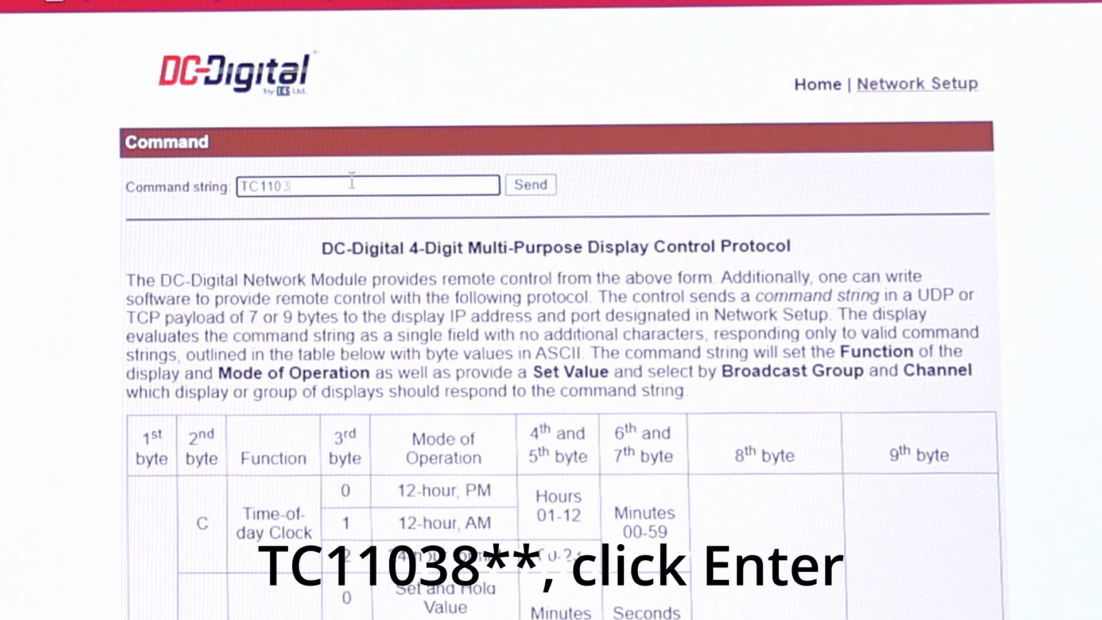
{"action": "type", "text": "8"}
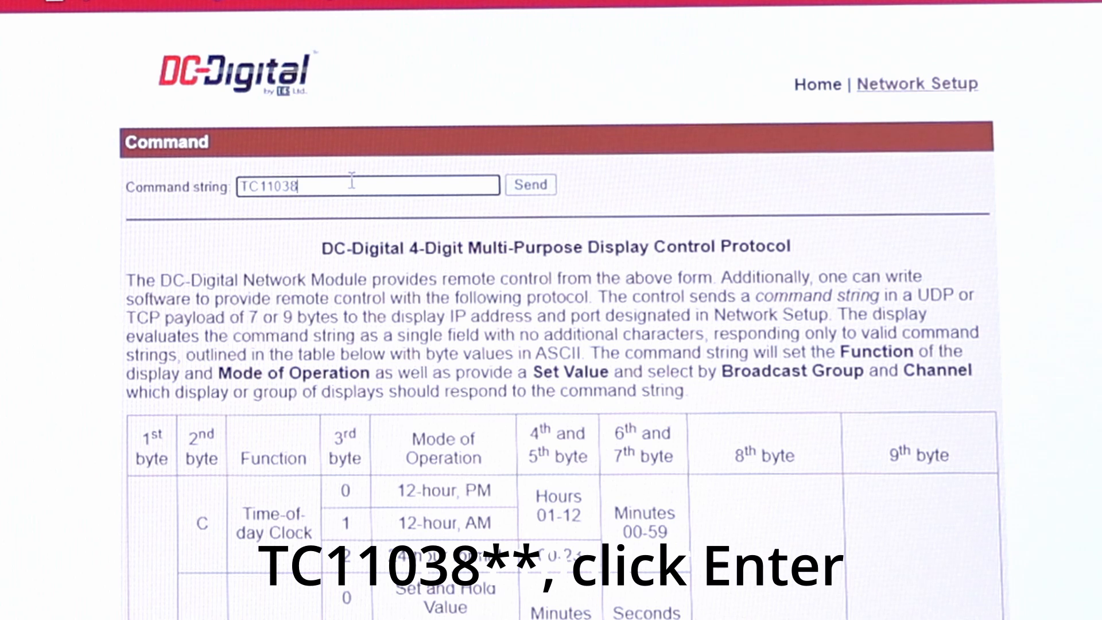
{"action": "type", "text": "**"}
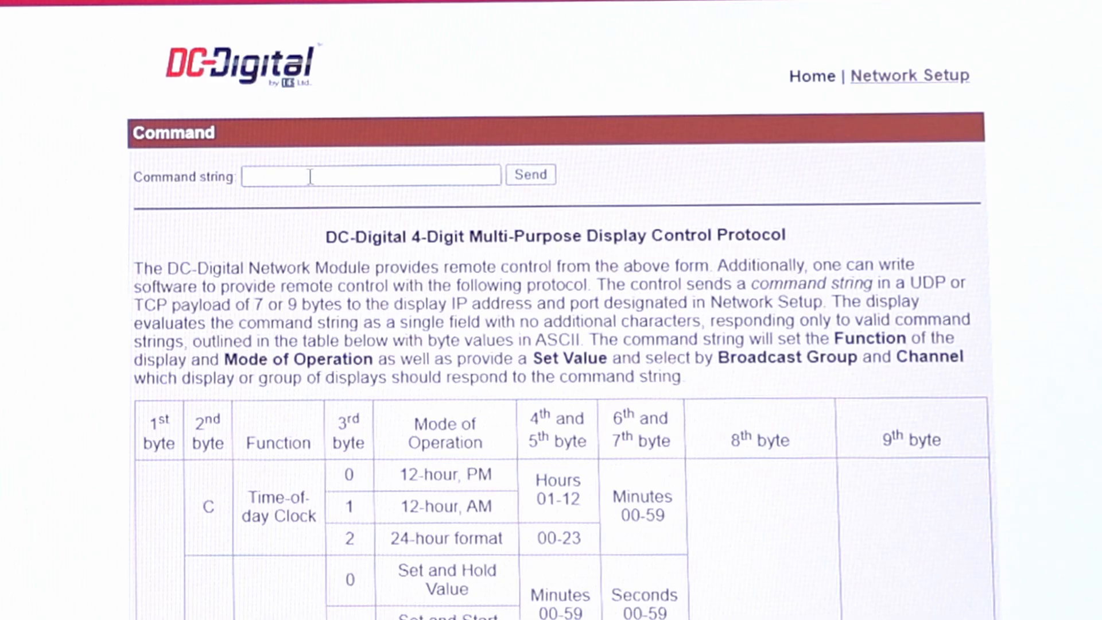
Send TU10000** so the count-up timer starts from 00:00.
{"action": "left_click", "coordinate": [369, 174]}
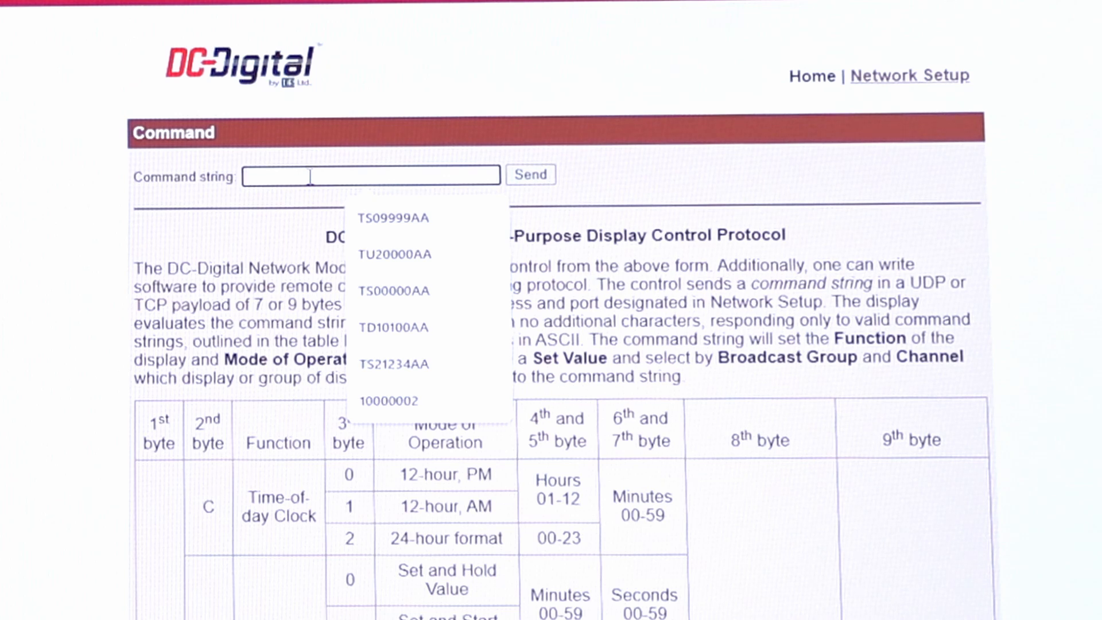
{"action": "type", "text": "T"}
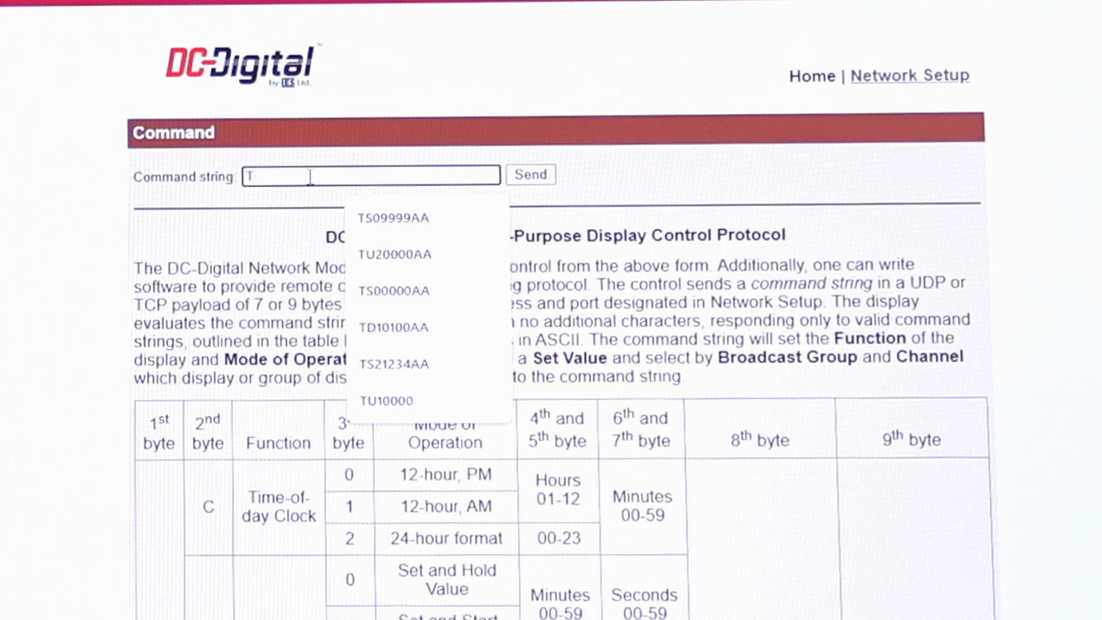
{"action": "type", "text": "U"}
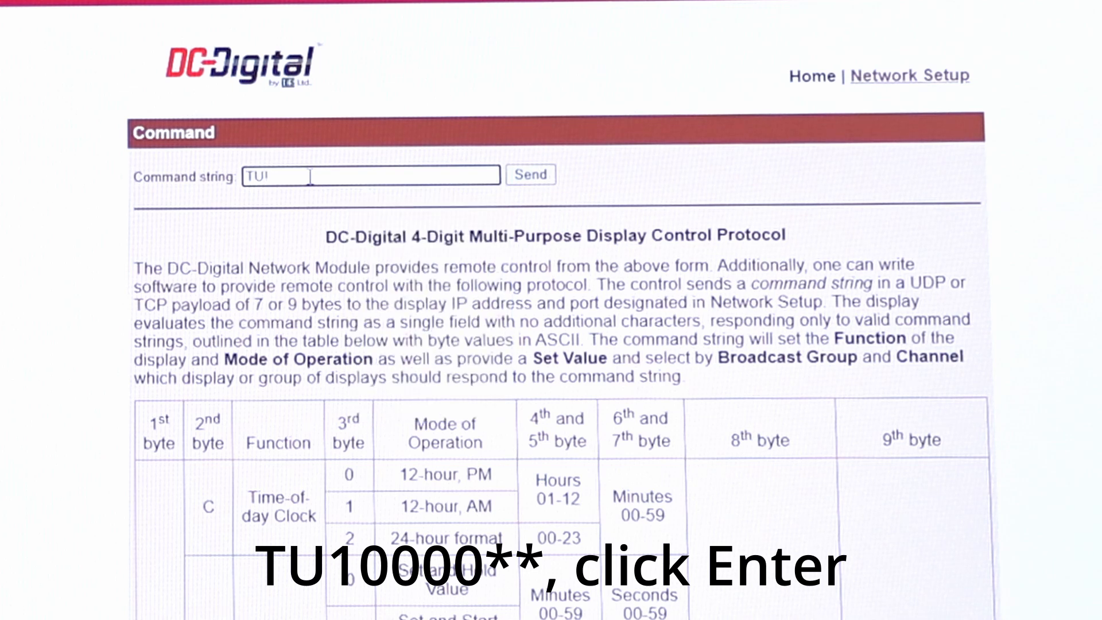
{"action": "type", "text": "0000"}
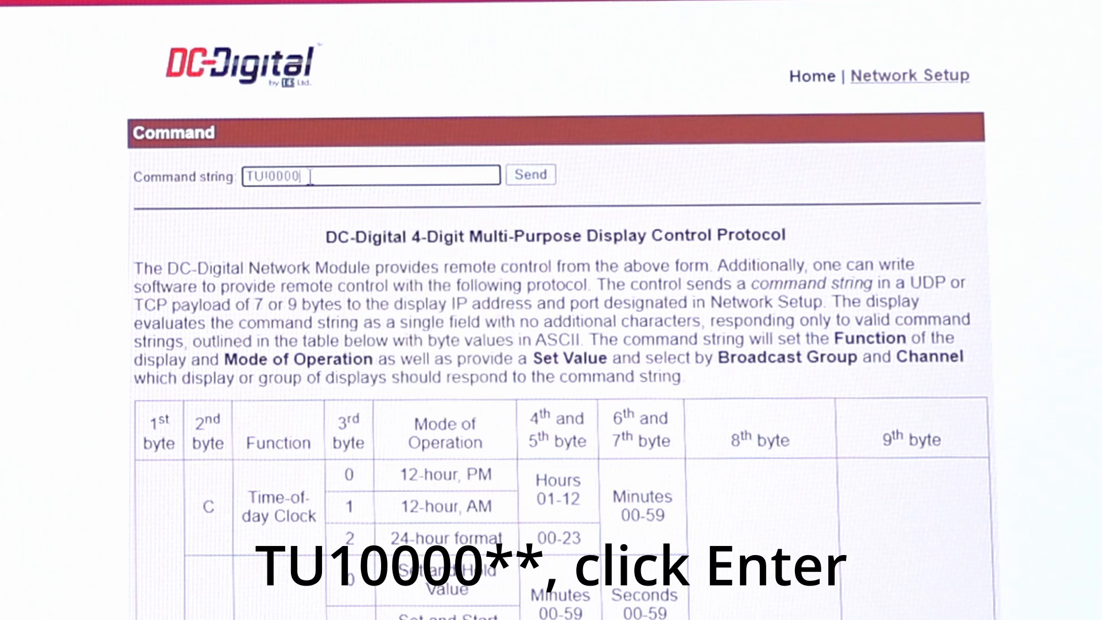
{"action": "type", "text": "**"}
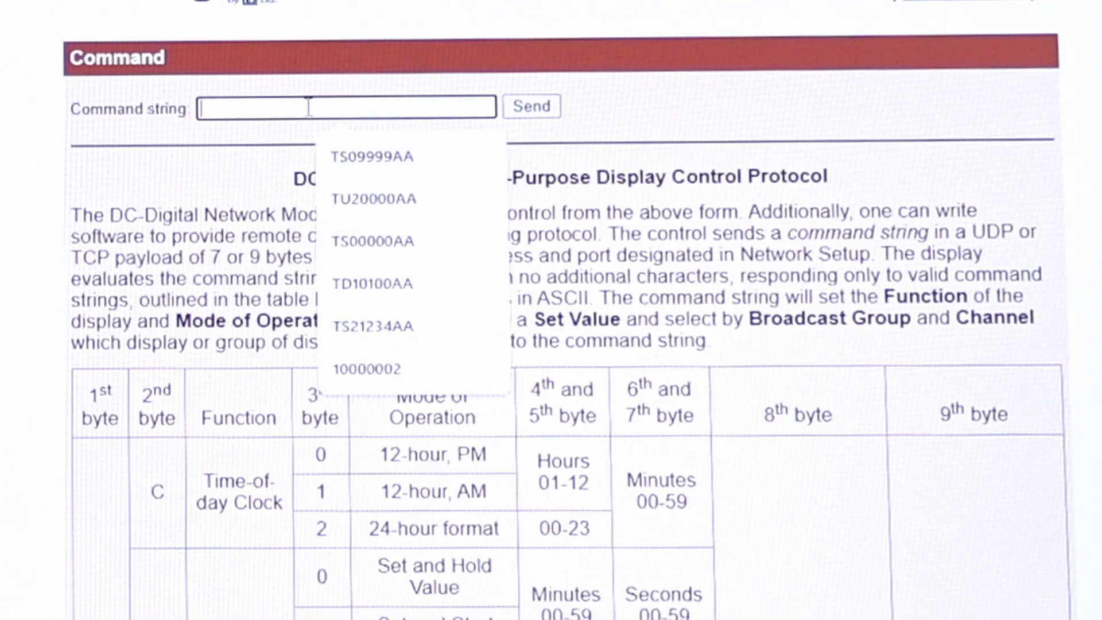
Enter the TD11000** timer command and send it to the display.
{"action": "type", "text": "T"}
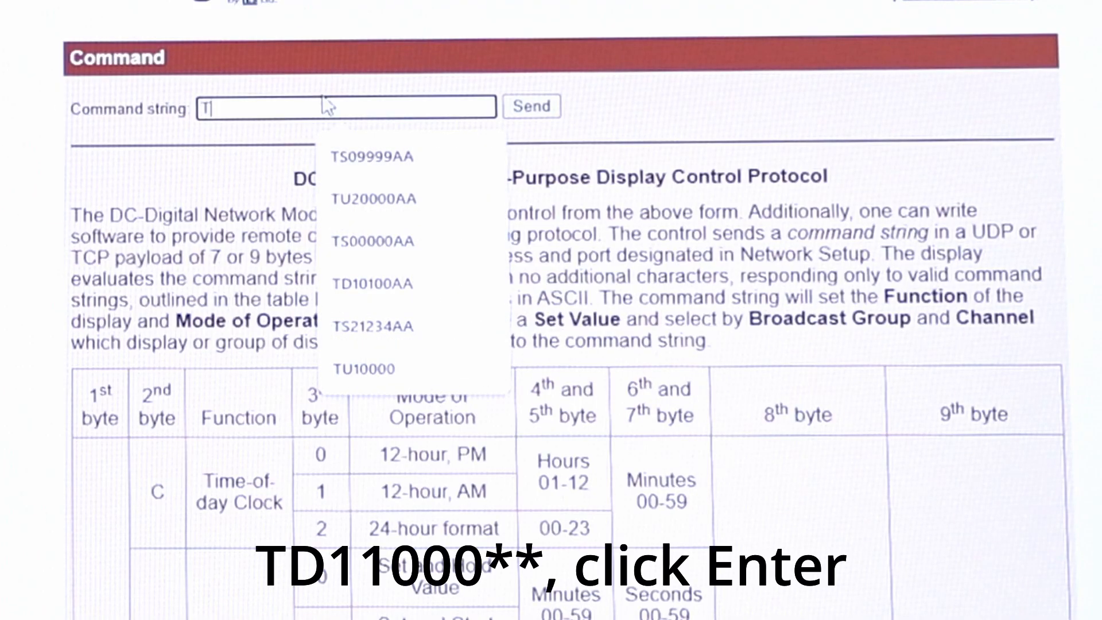
{"action": "type", "text": "D11000**"}
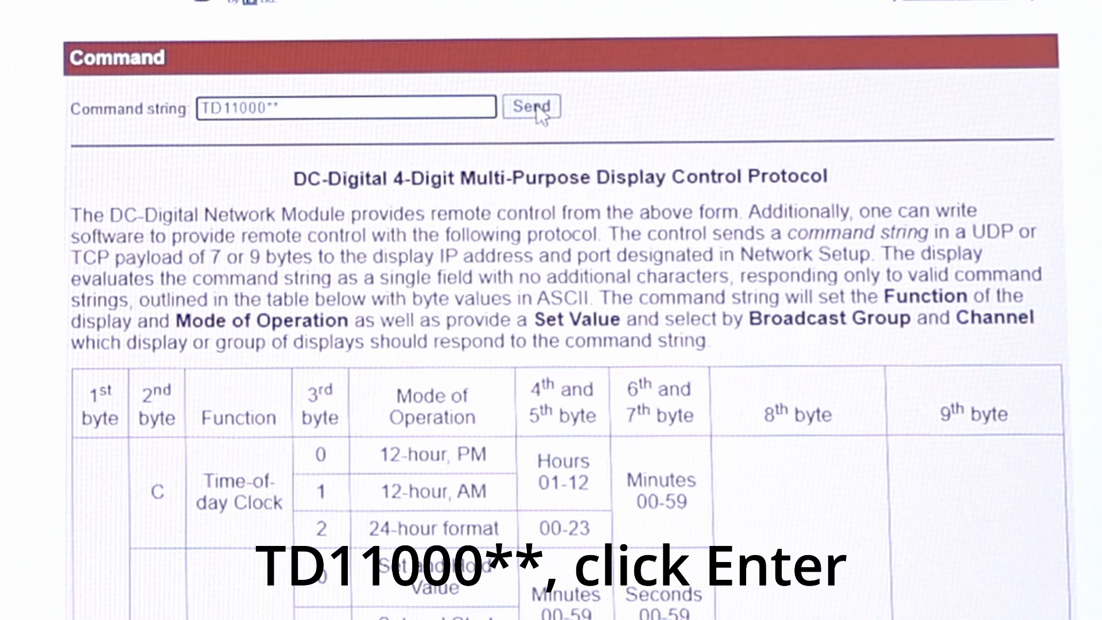
{"action": "left_click", "coordinate": [532, 107]}
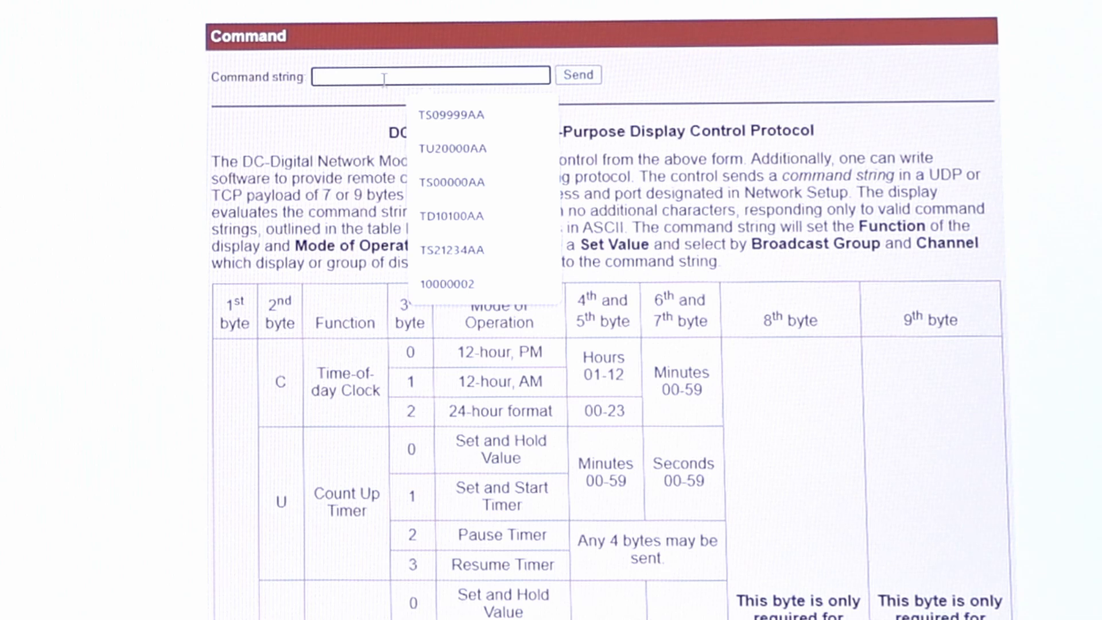
Enter a TD5 timer command string for the display.
{"action": "type", "text": "TD5"}
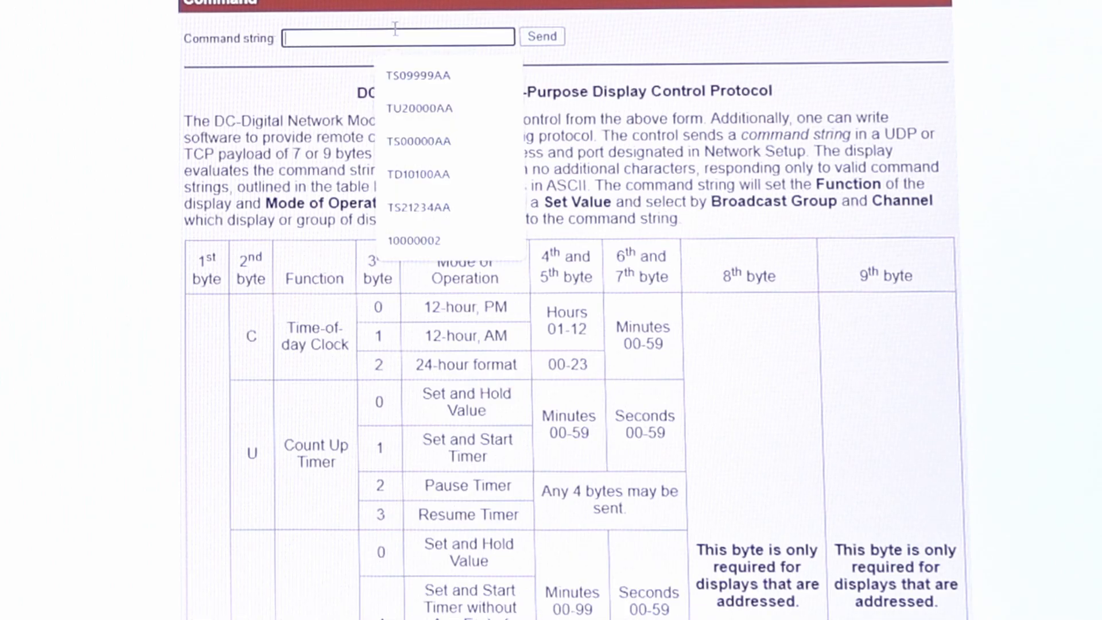
Send the TS11234** static-number command and begin entering TS21234**.
{"action": "type", "text": "TS0"}
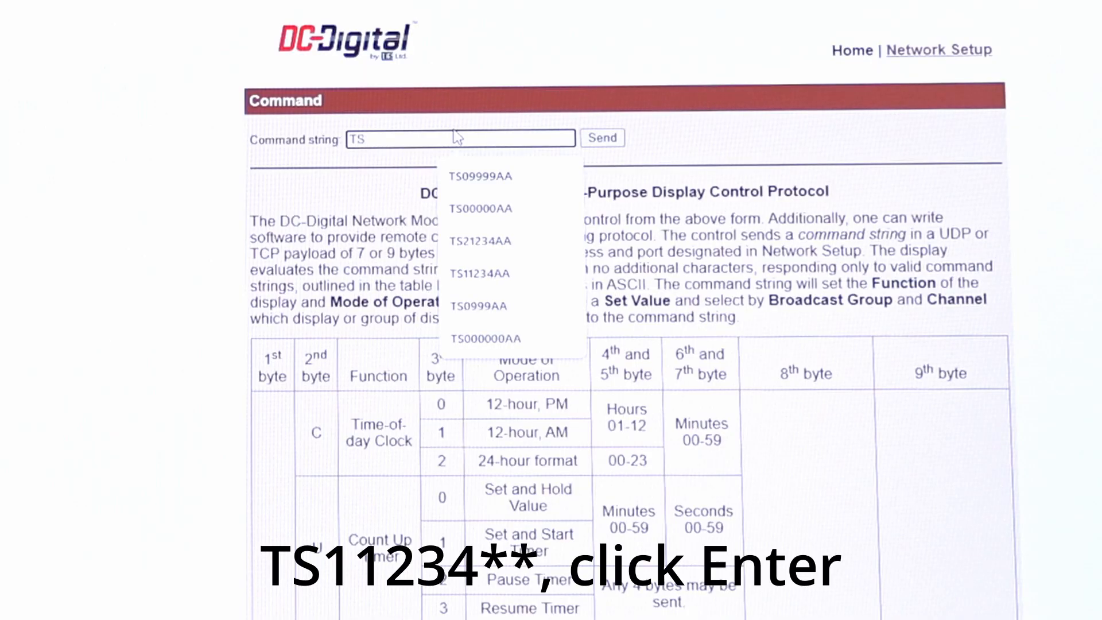
{"action": "type", "text": "11234"}
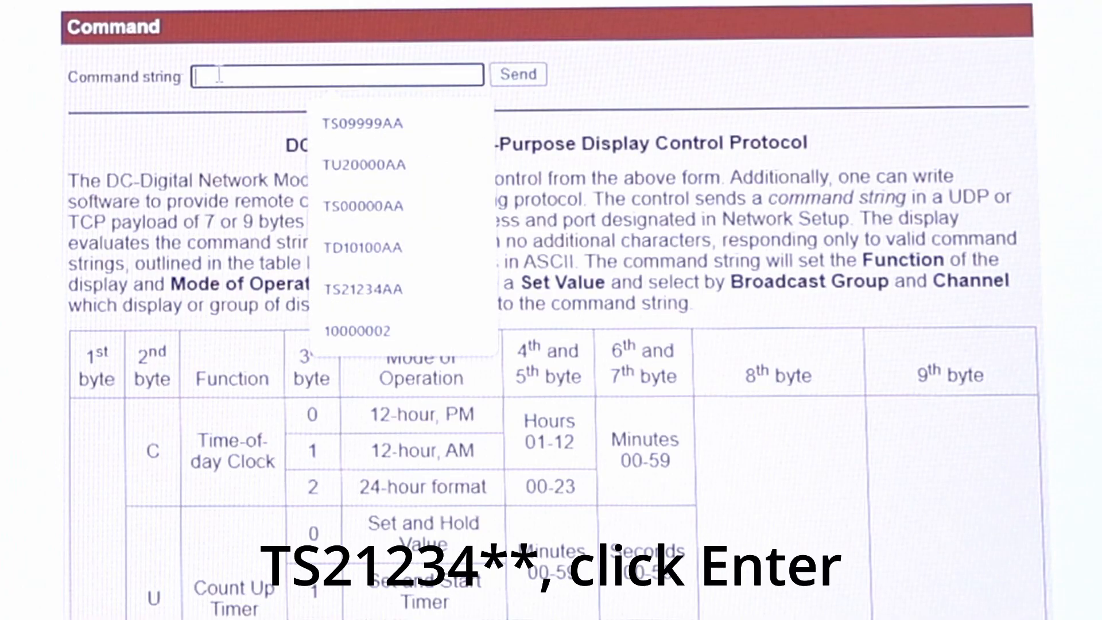
{"action": "type", "text": "TS2"}
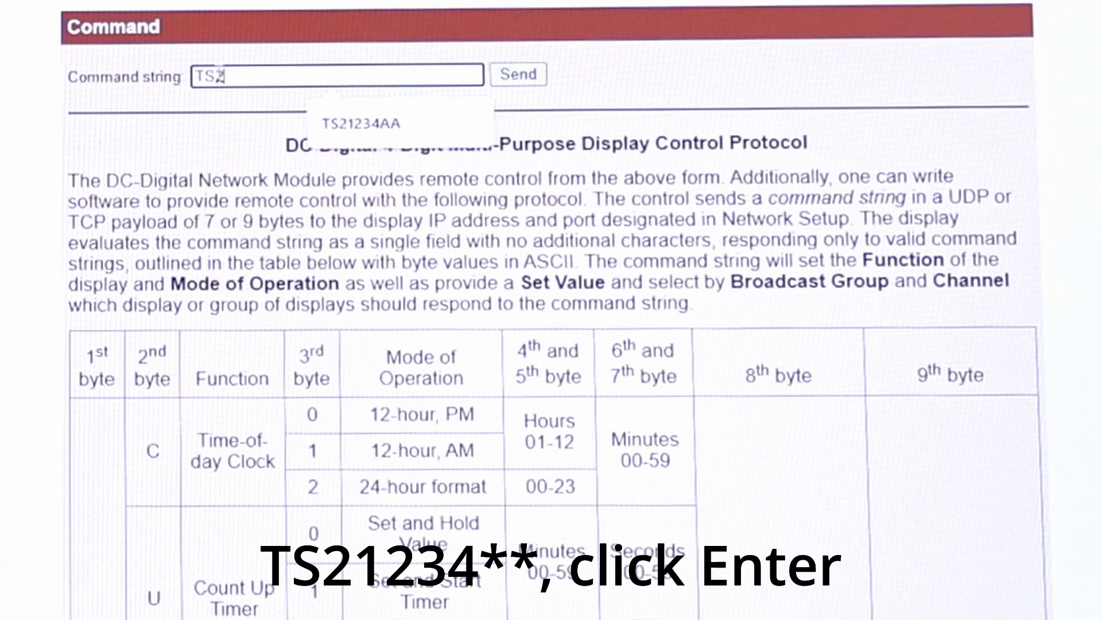
{"action": "type", "text": "1234"}
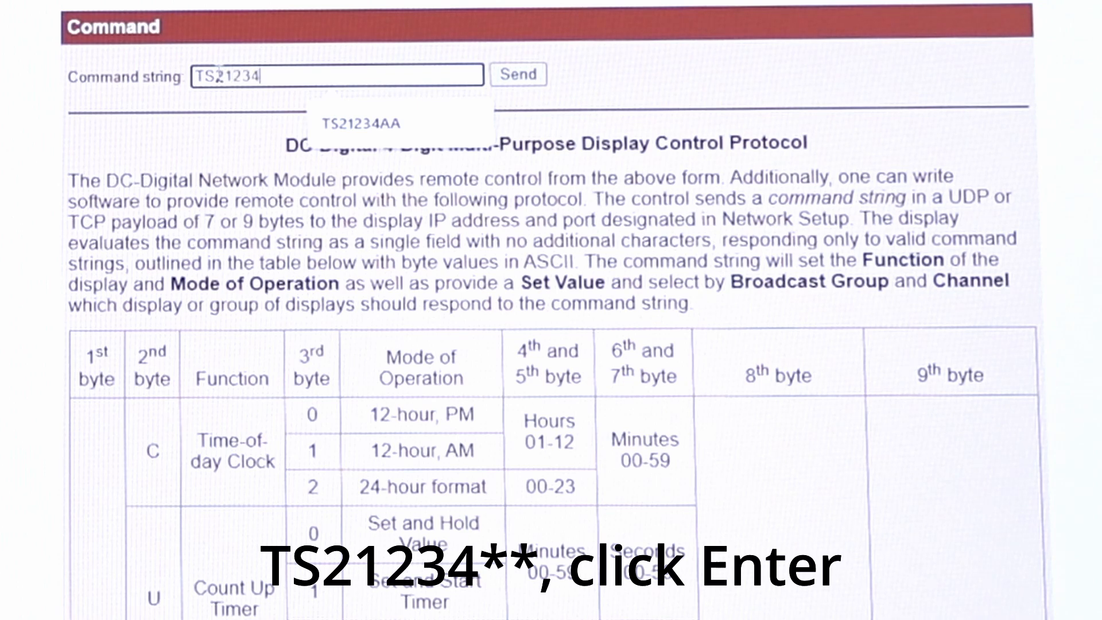